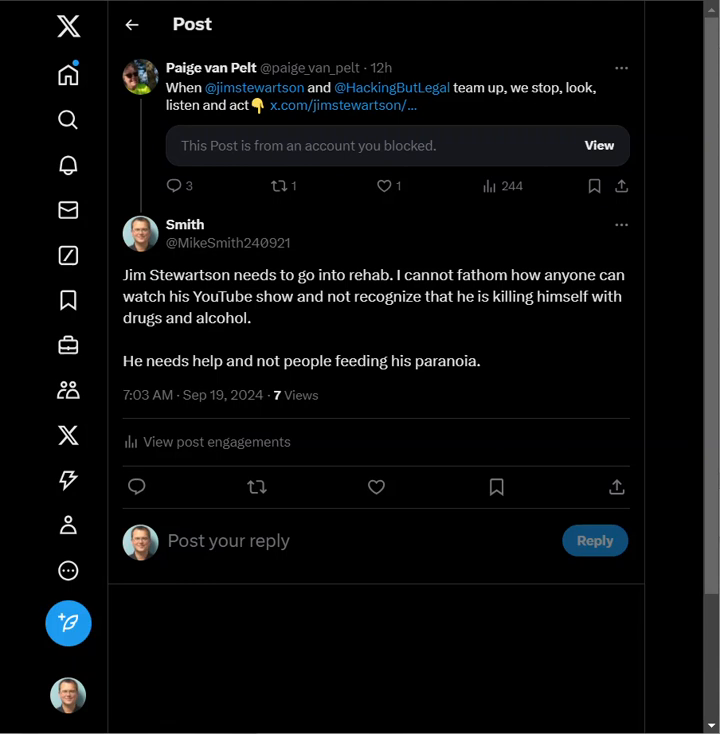
Step: Open Smith's reply about Jim Stewartson to reveal the blocked account's quoted post and video
left_click(376, 486)
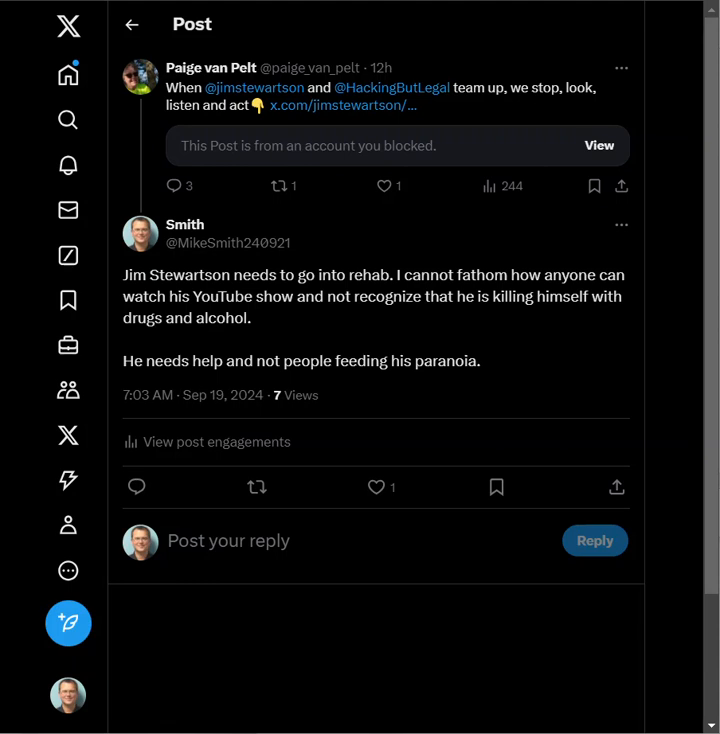
mouse_move(485, 322)
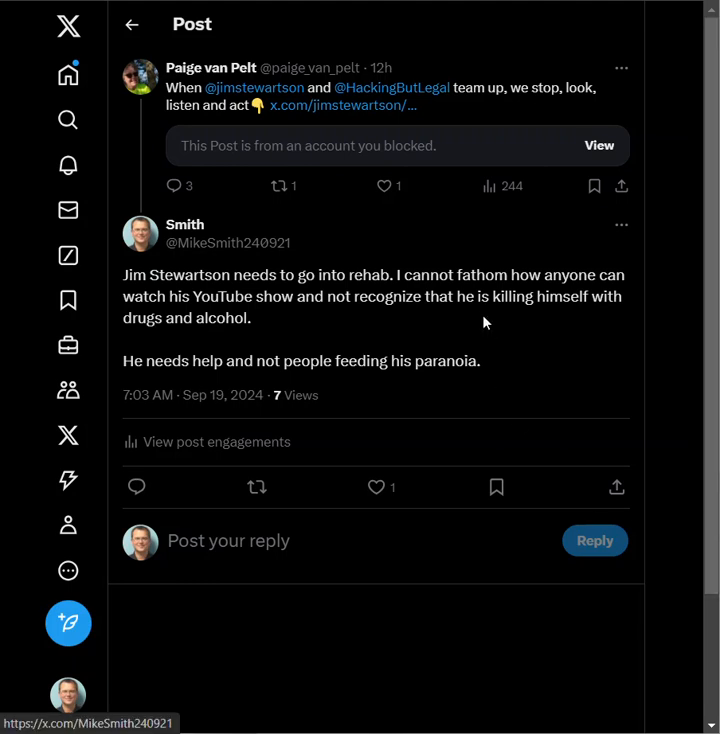
mouse_move(489, 324)
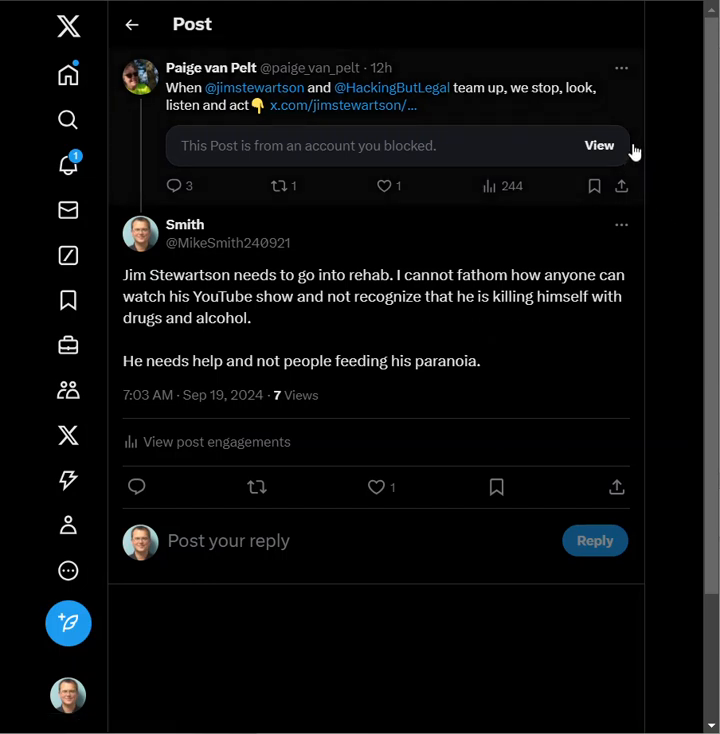
Step: Reveal the blocked account's quoted post and play its attached video above the rehab reply
left_click(598, 145)
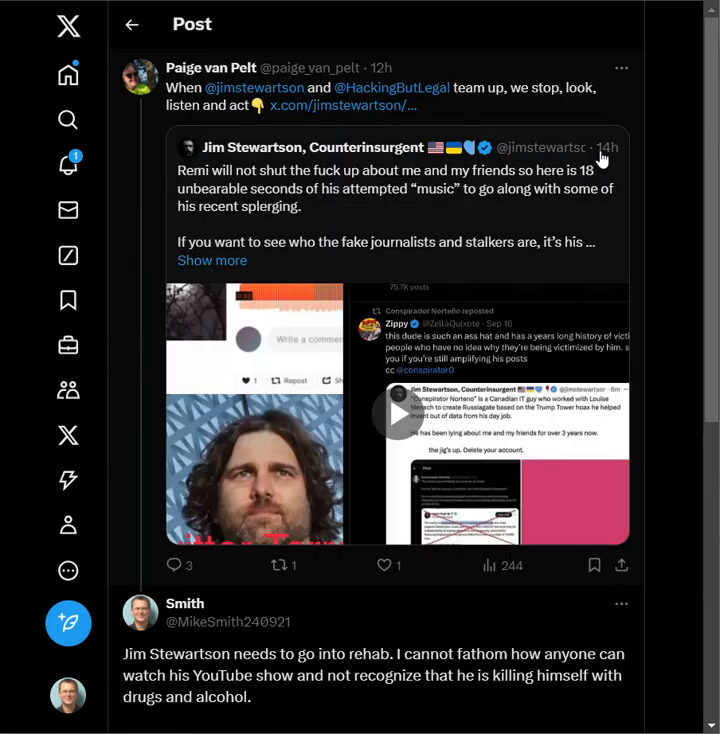
left_click(395, 411)
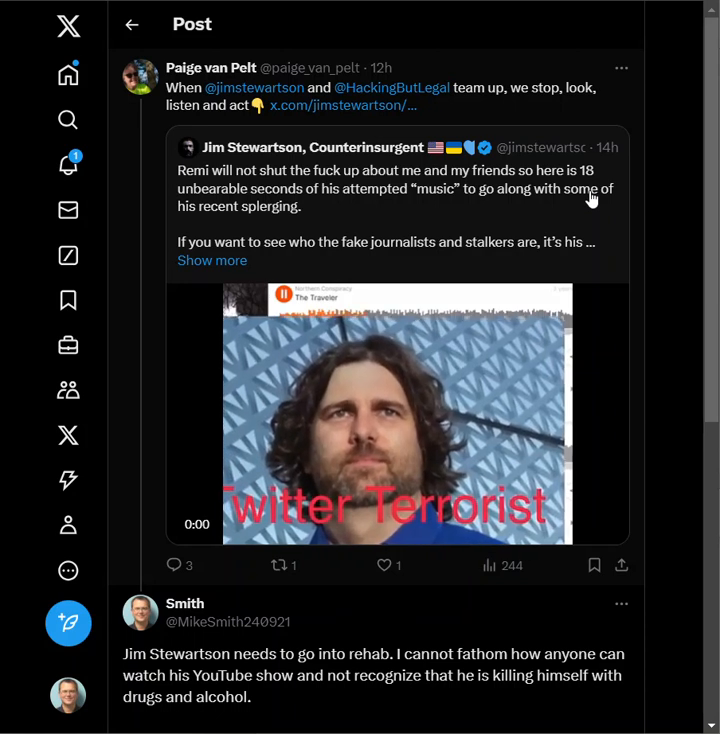
left_click(396, 425)
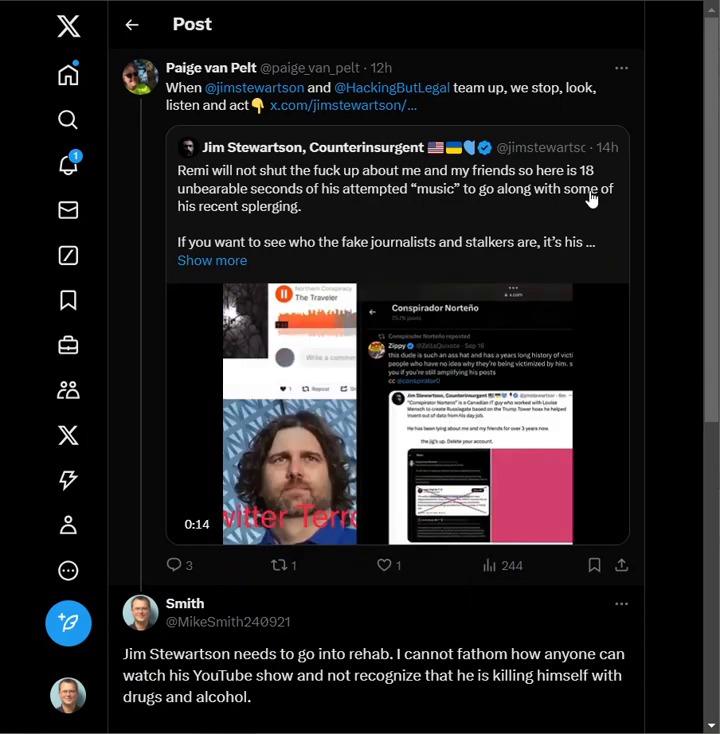